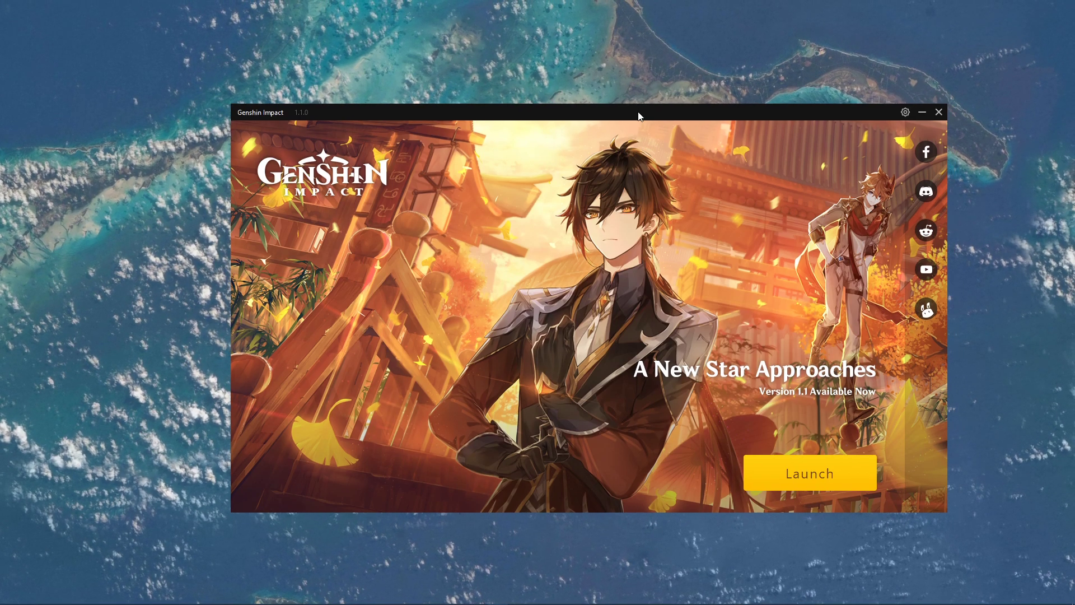
# Step: Close the Genshin Impact launcher window
pyautogui.click(938, 112)
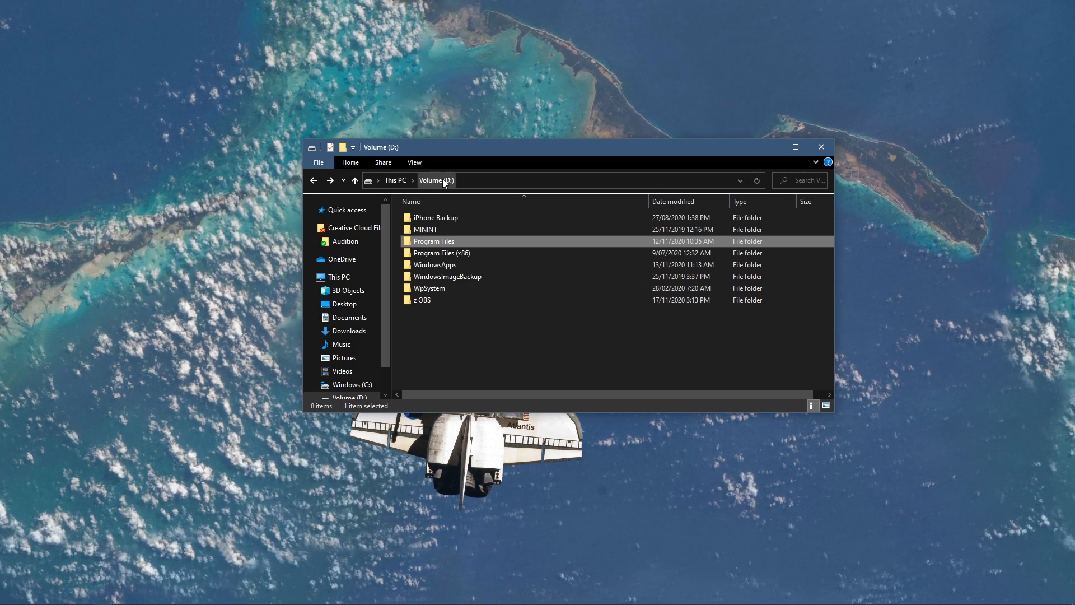
pyautogui.moveTo(452, 351)
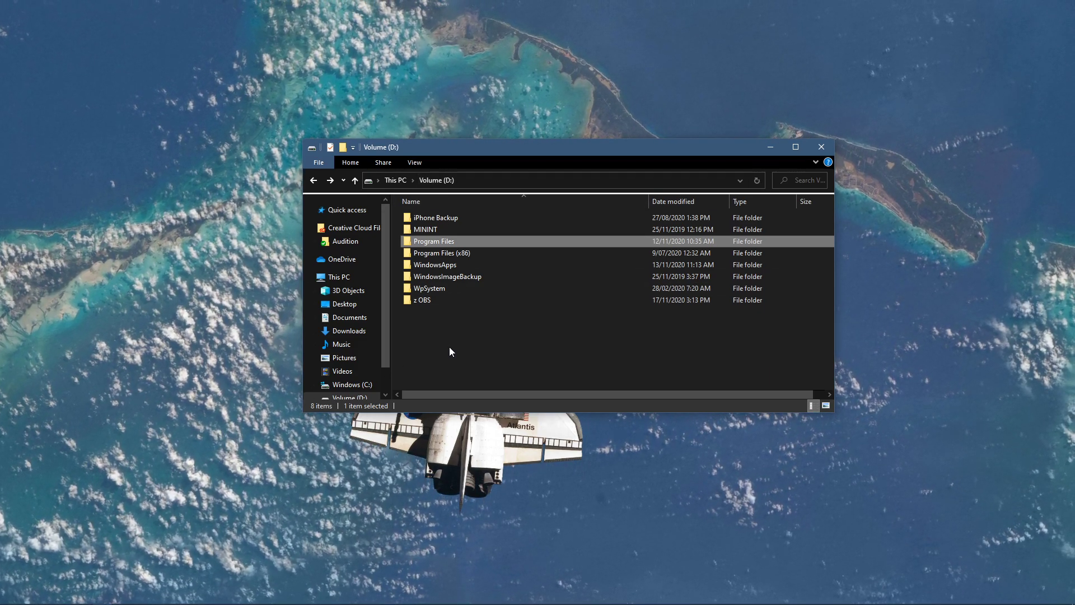
# Step: Open D:\Program Files\Genshin Impact Game in File Explorer
pyautogui.doubleClick(434, 240)
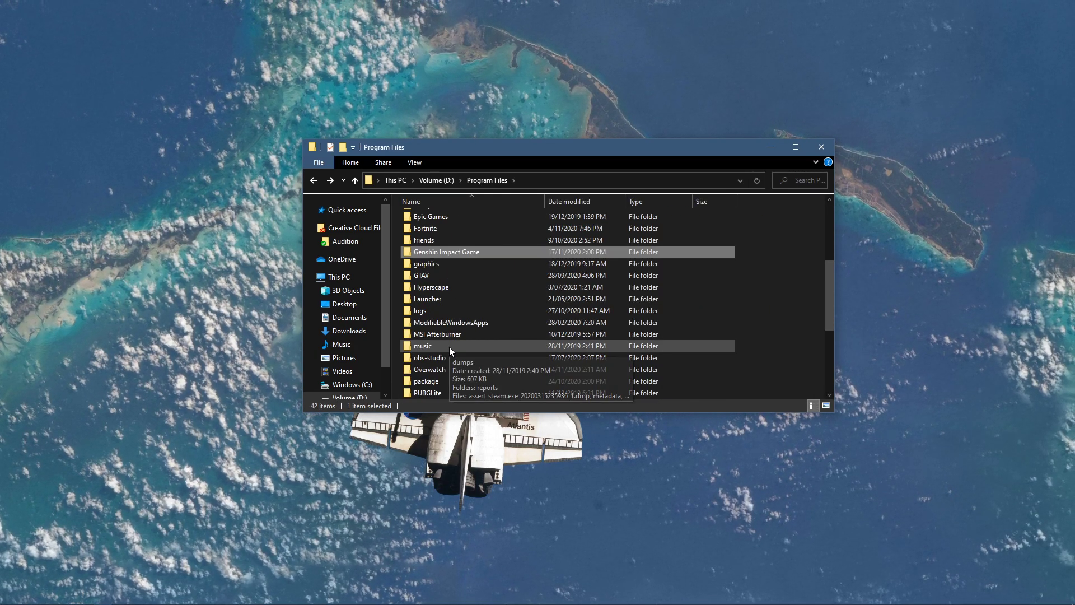
pyautogui.doubleClick(447, 252)
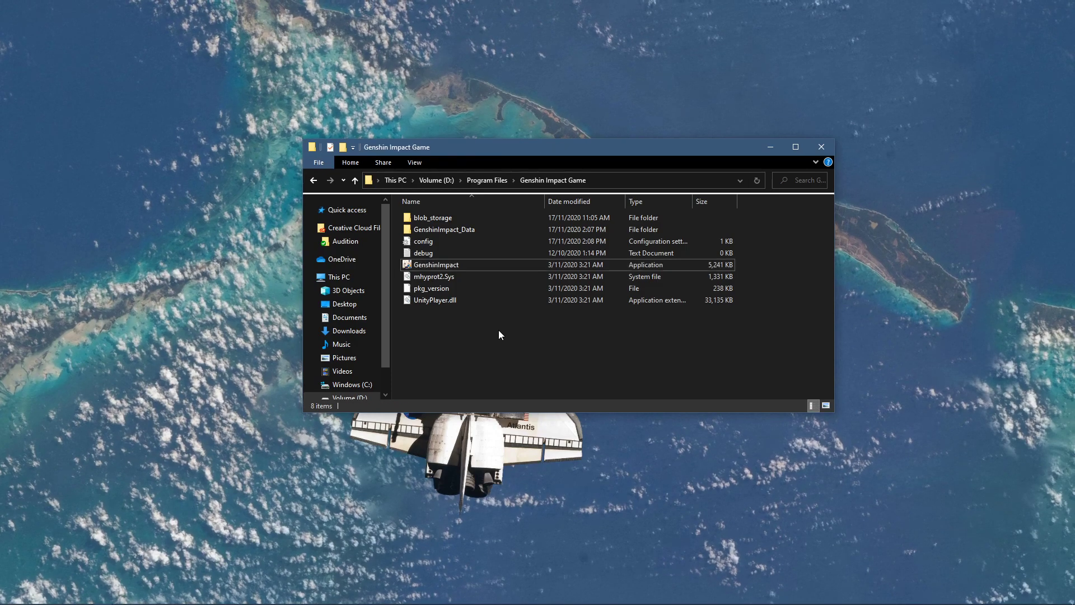
# Step: Delete the blob_storage folder from the Genshin Impact Game folder
pyautogui.rightClick(433, 217)
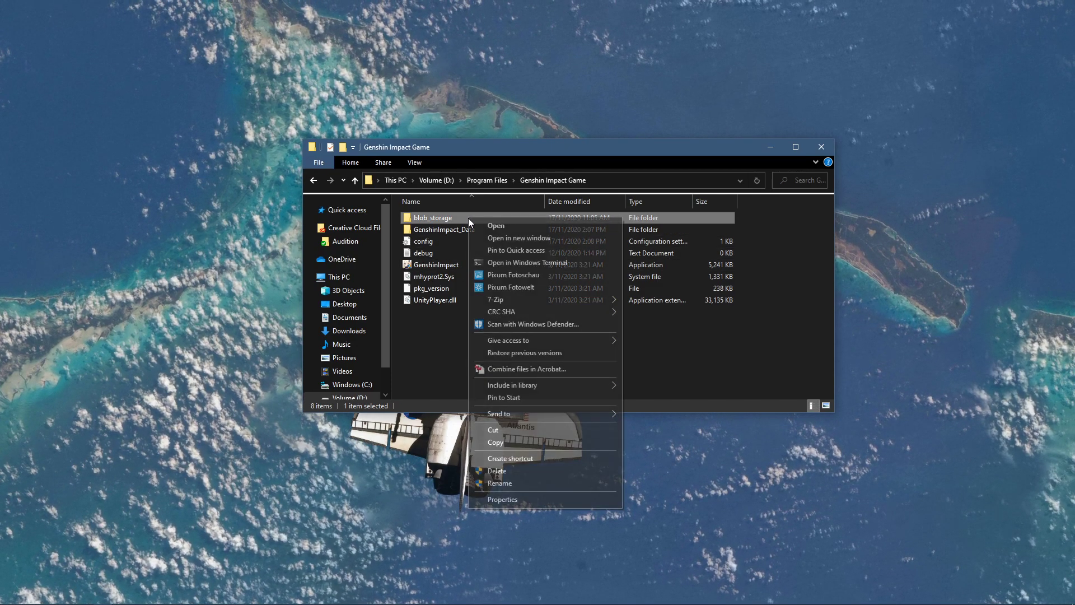
pyautogui.click(496, 470)
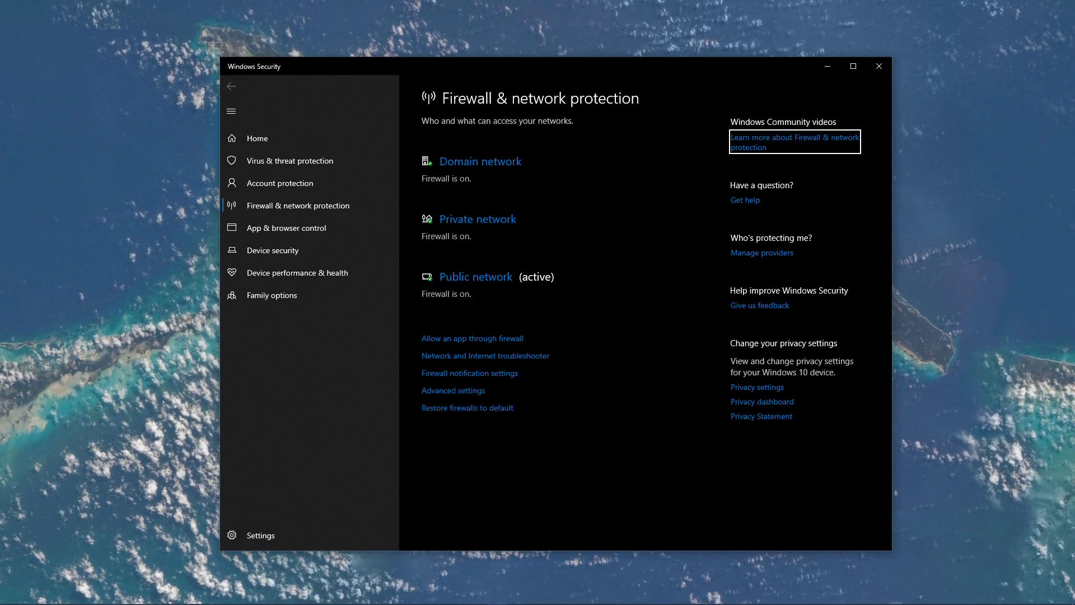
pyautogui.moveTo(498, 344)
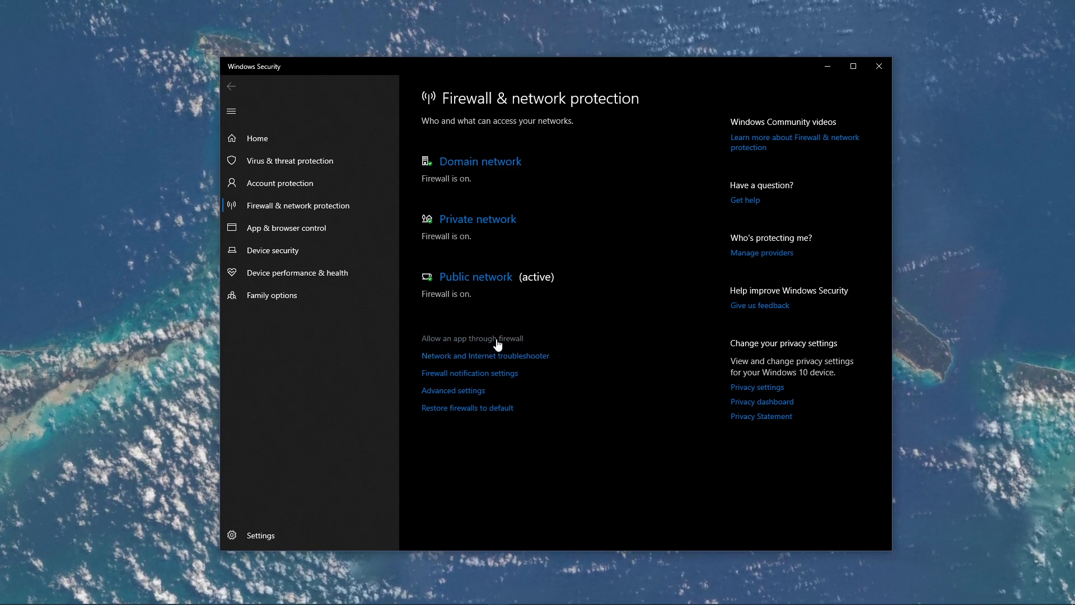
# Step: Open 'Allow an app through firewall' from Firewall & network protection
pyautogui.click(472, 338)
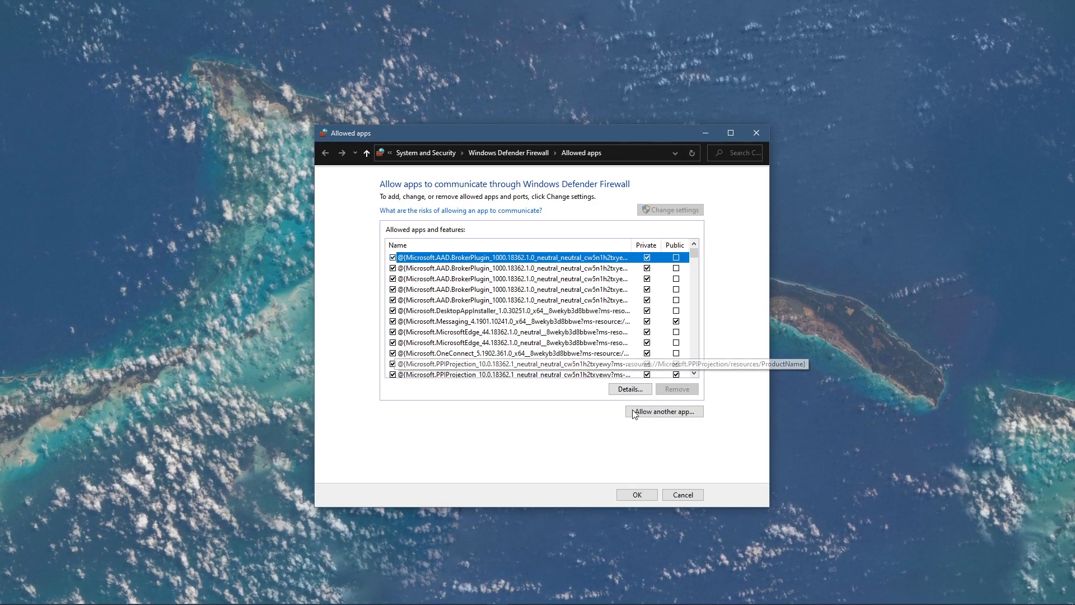
# Step: Browse for another app to allow, navigating to D:\Program Files\Genshin Impact Game
pyautogui.click(663, 411)
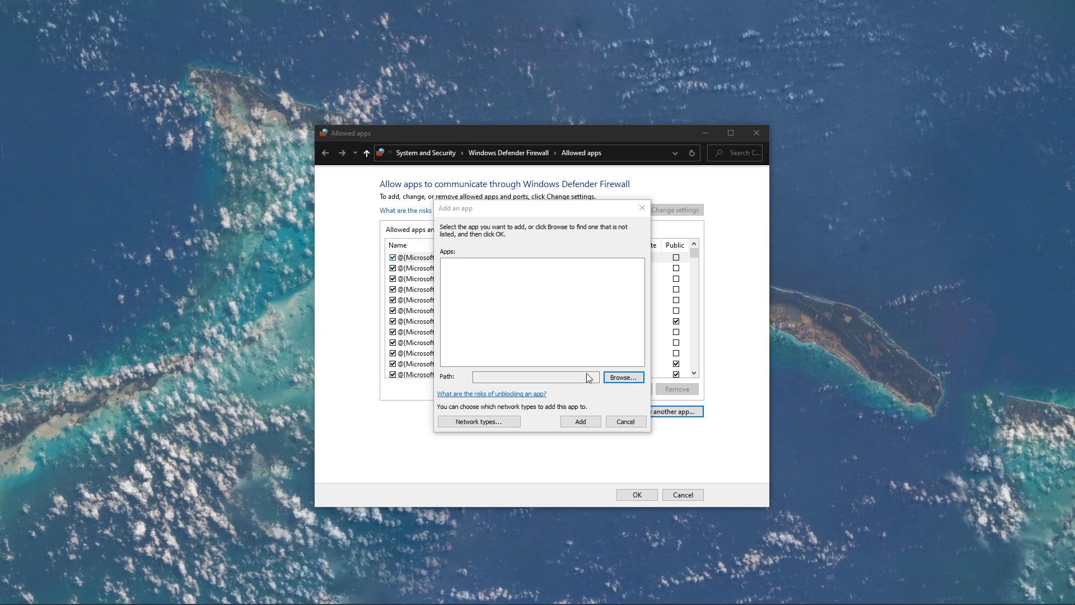
pyautogui.click(623, 377)
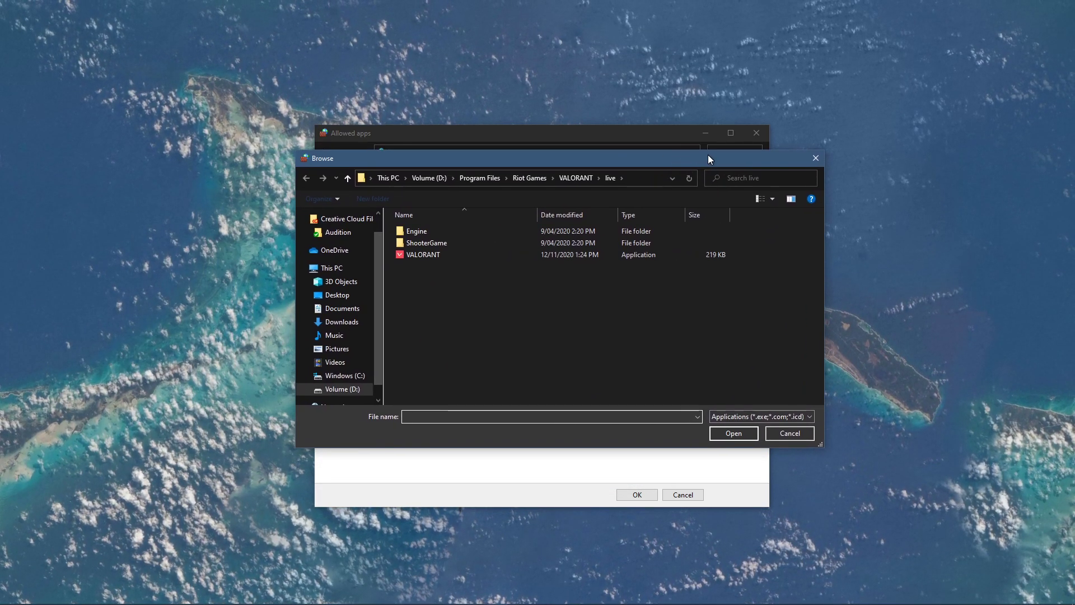
pyautogui.click(429, 178)
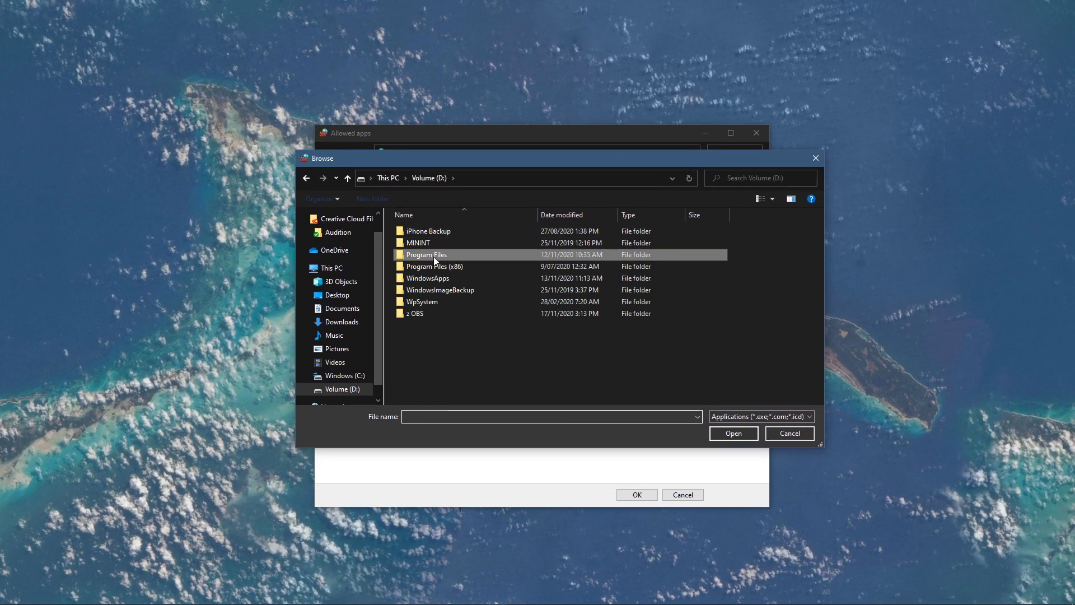
pyautogui.doubleClick(427, 255)
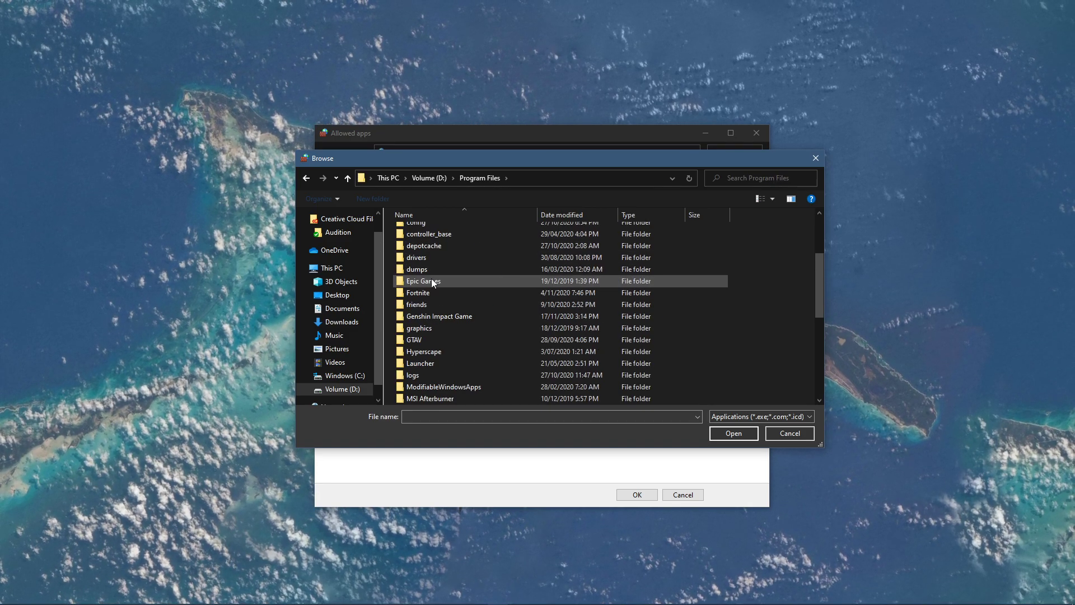
pyautogui.doubleClick(438, 316)
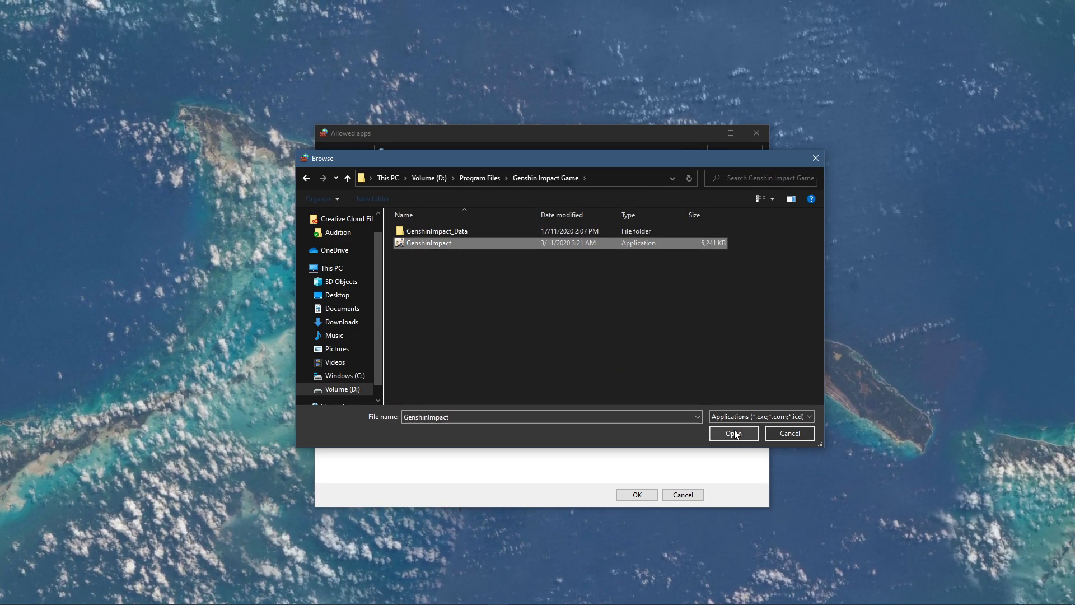
# Step: Add GenshinImpact, dismiss the already-in-exceptions message, and tick Private network access
pyautogui.click(733, 433)
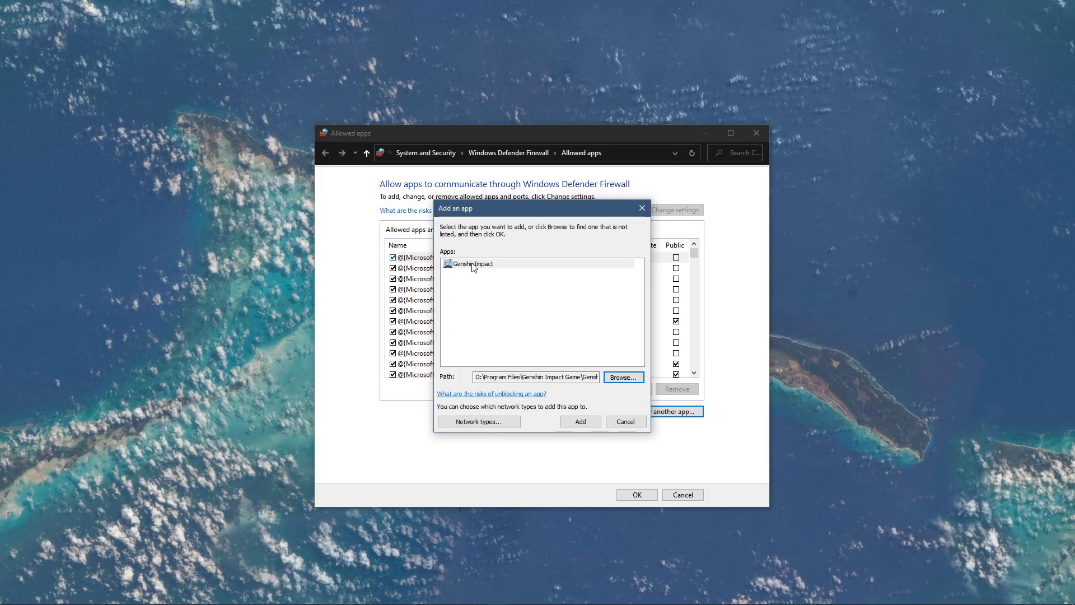
pyautogui.click(580, 421)
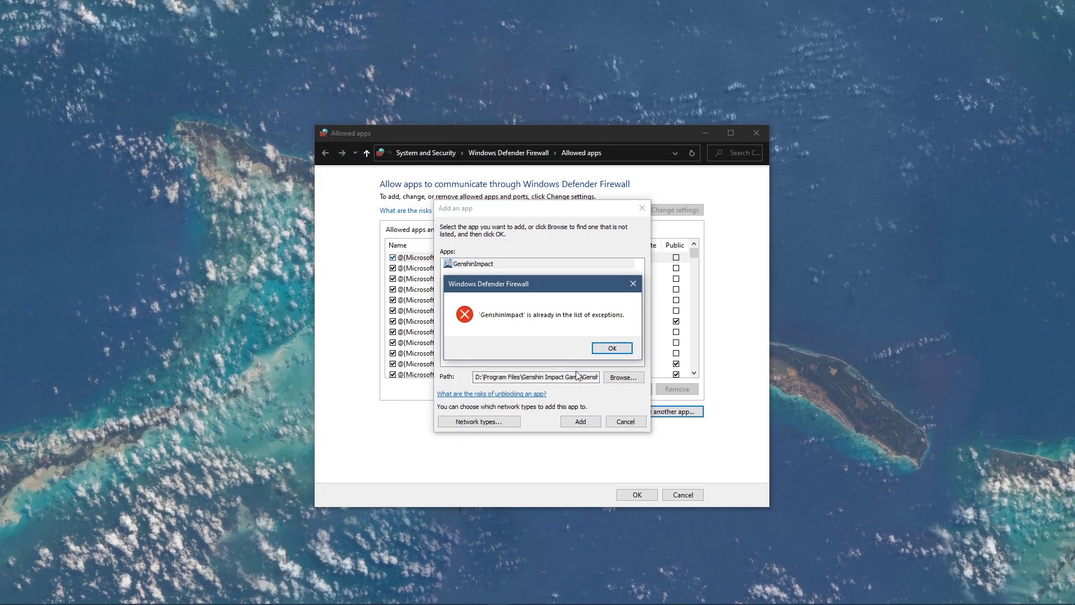
pyautogui.click(612, 348)
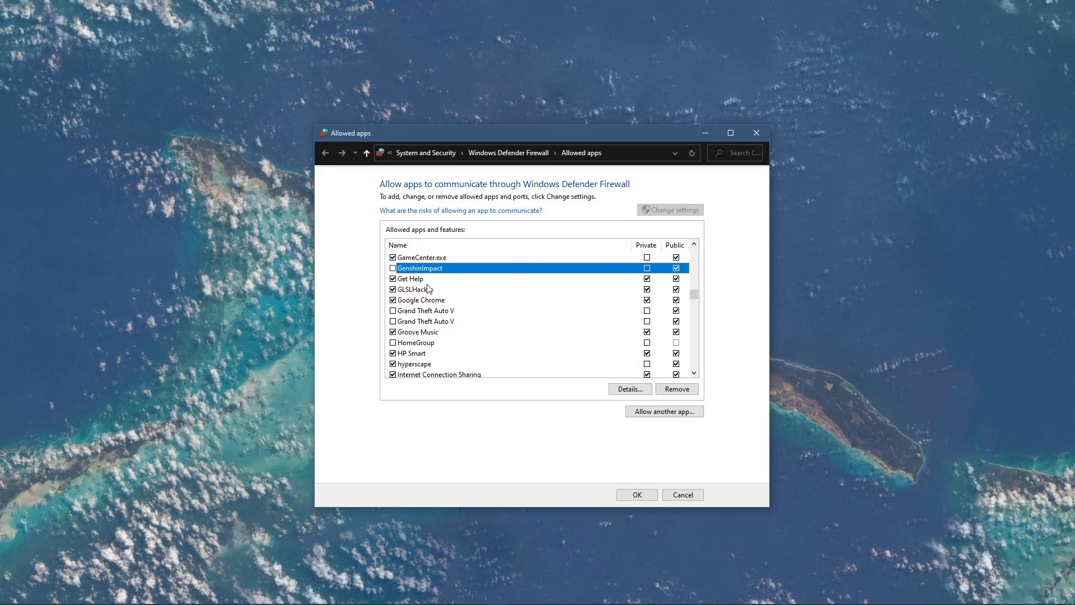
pyautogui.click(647, 268)
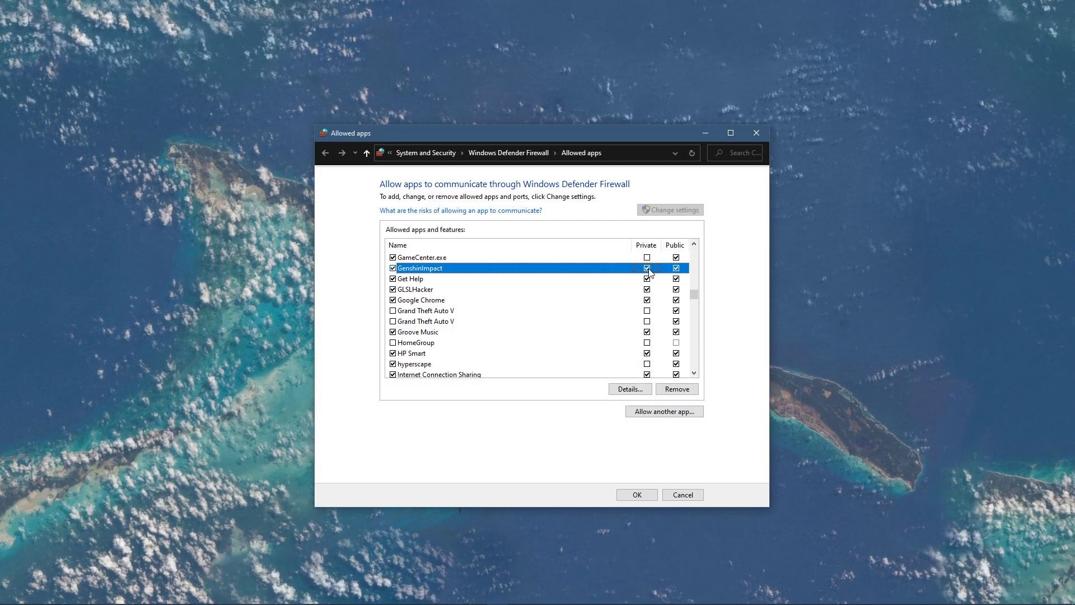